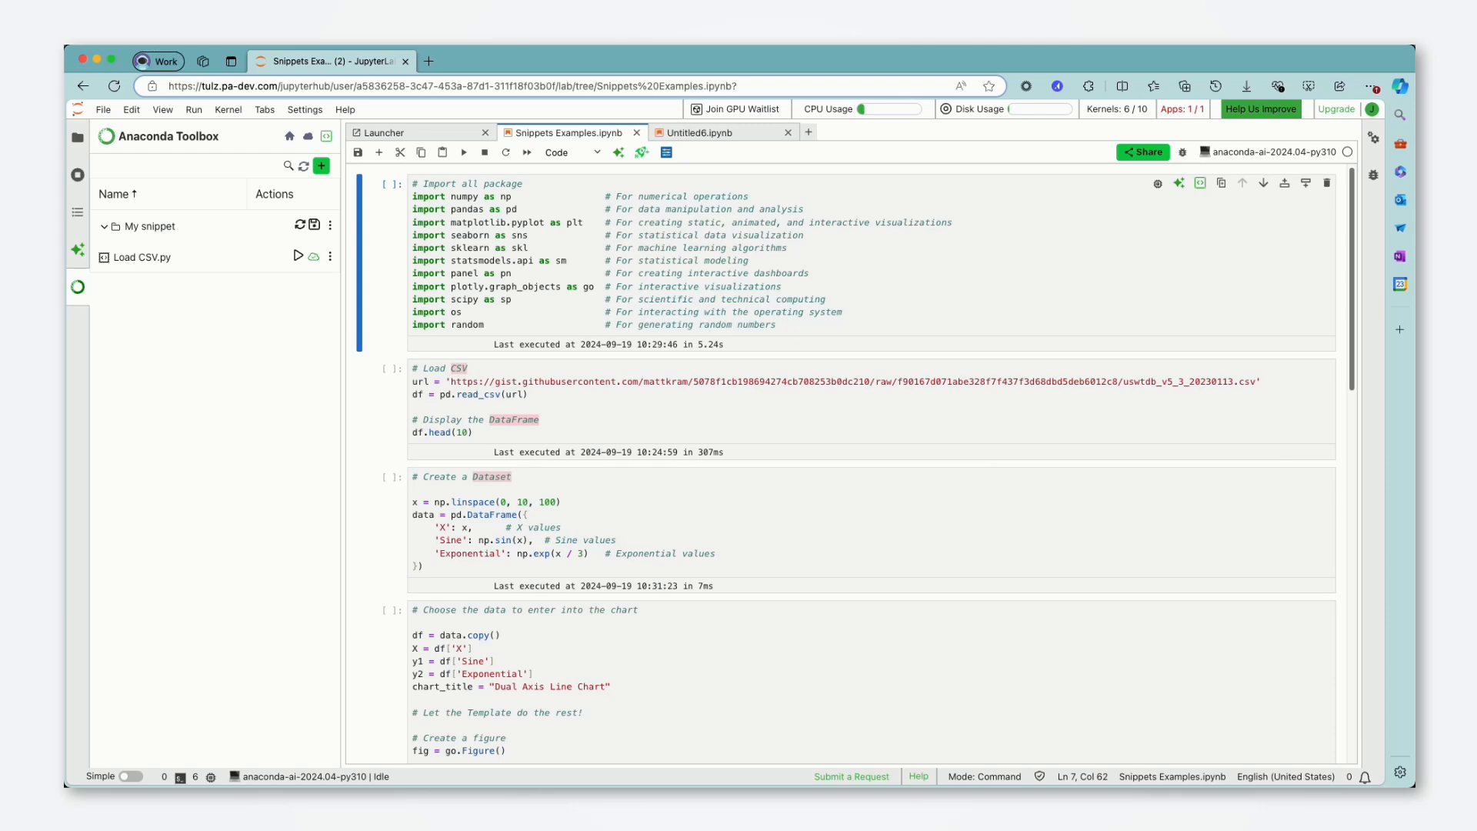
mouse_move(673, 443)
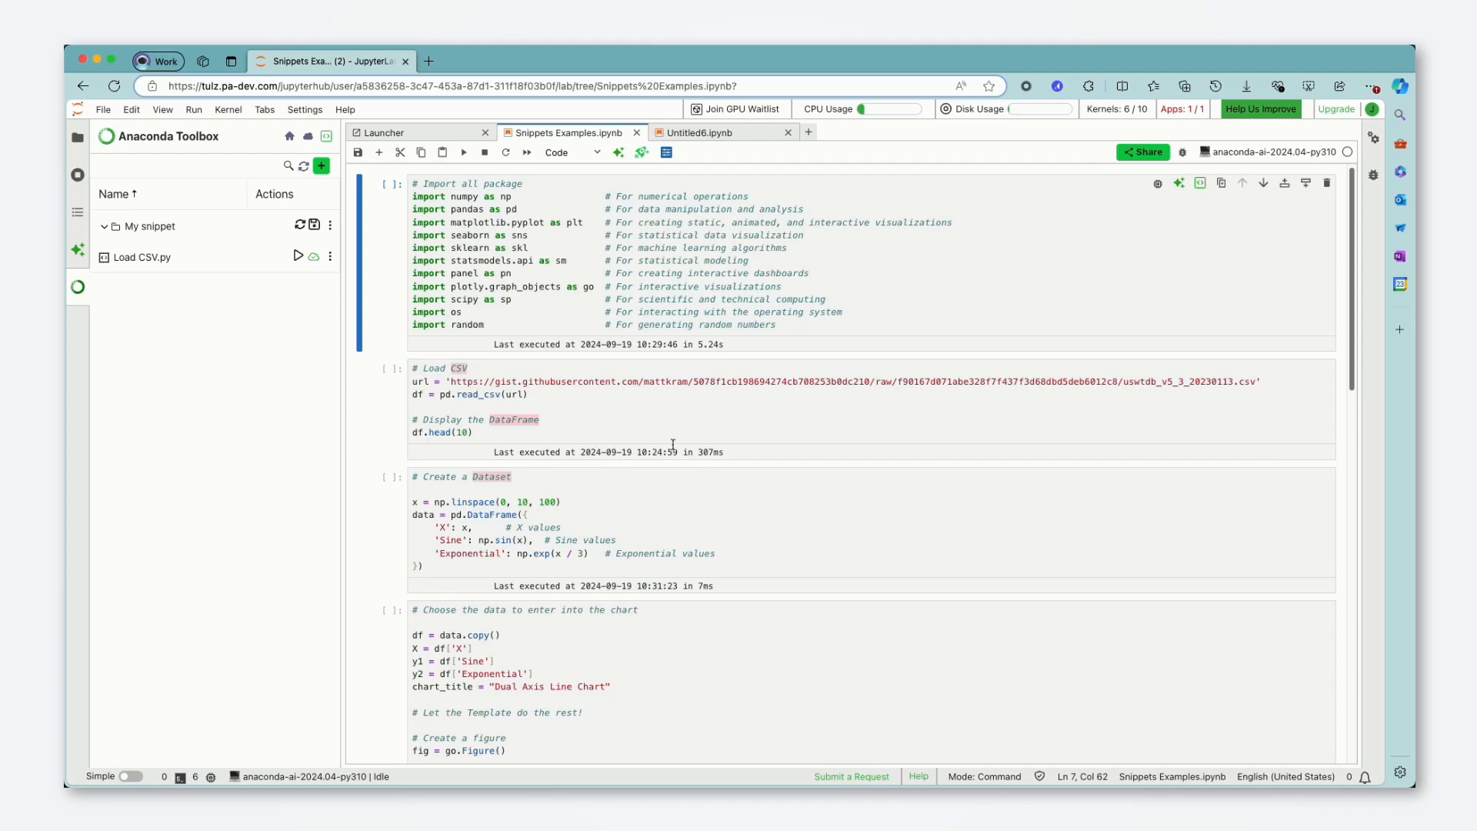
mouse_move(598, 338)
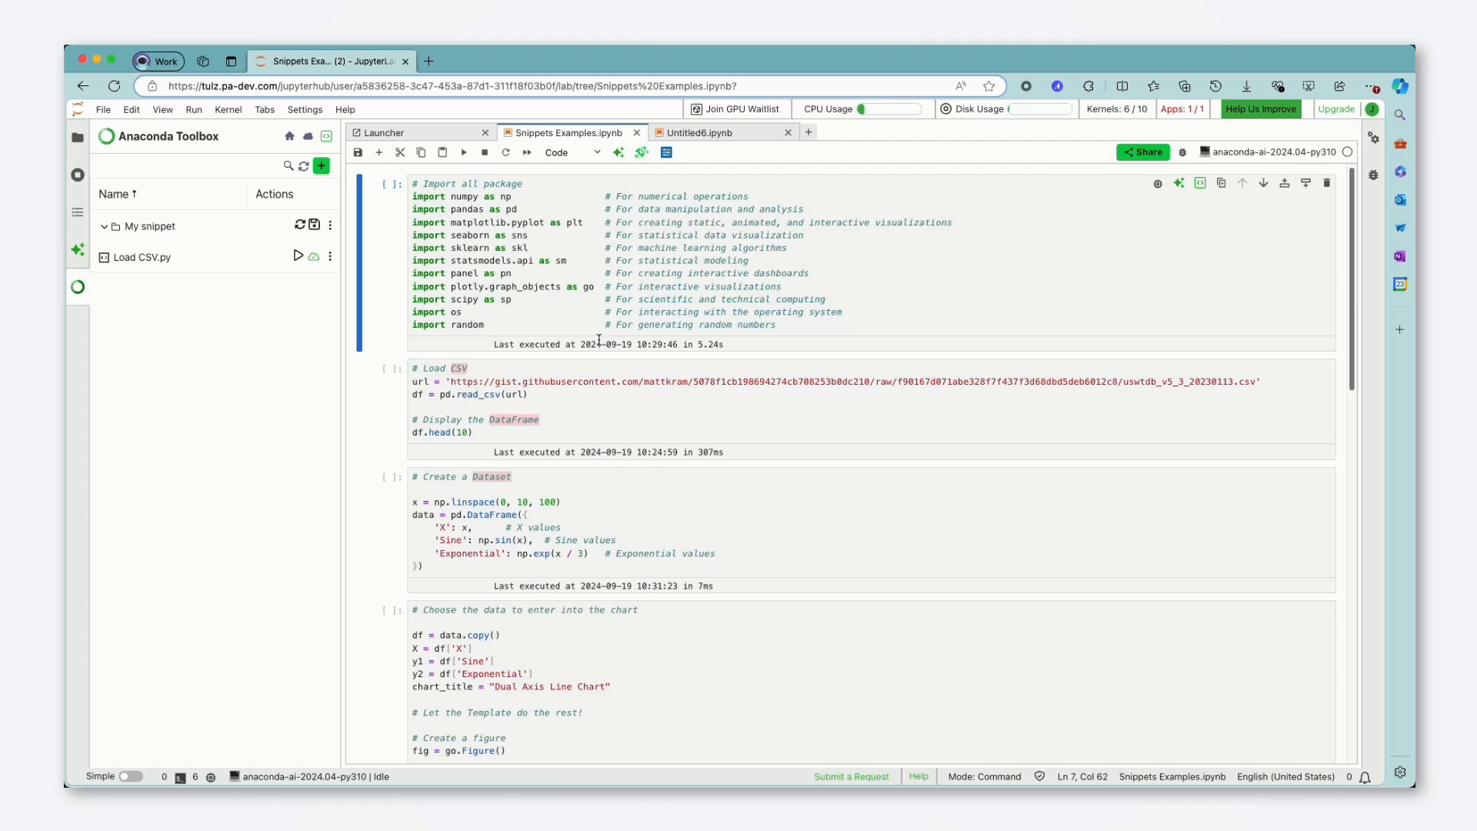
mouse_move(570, 293)
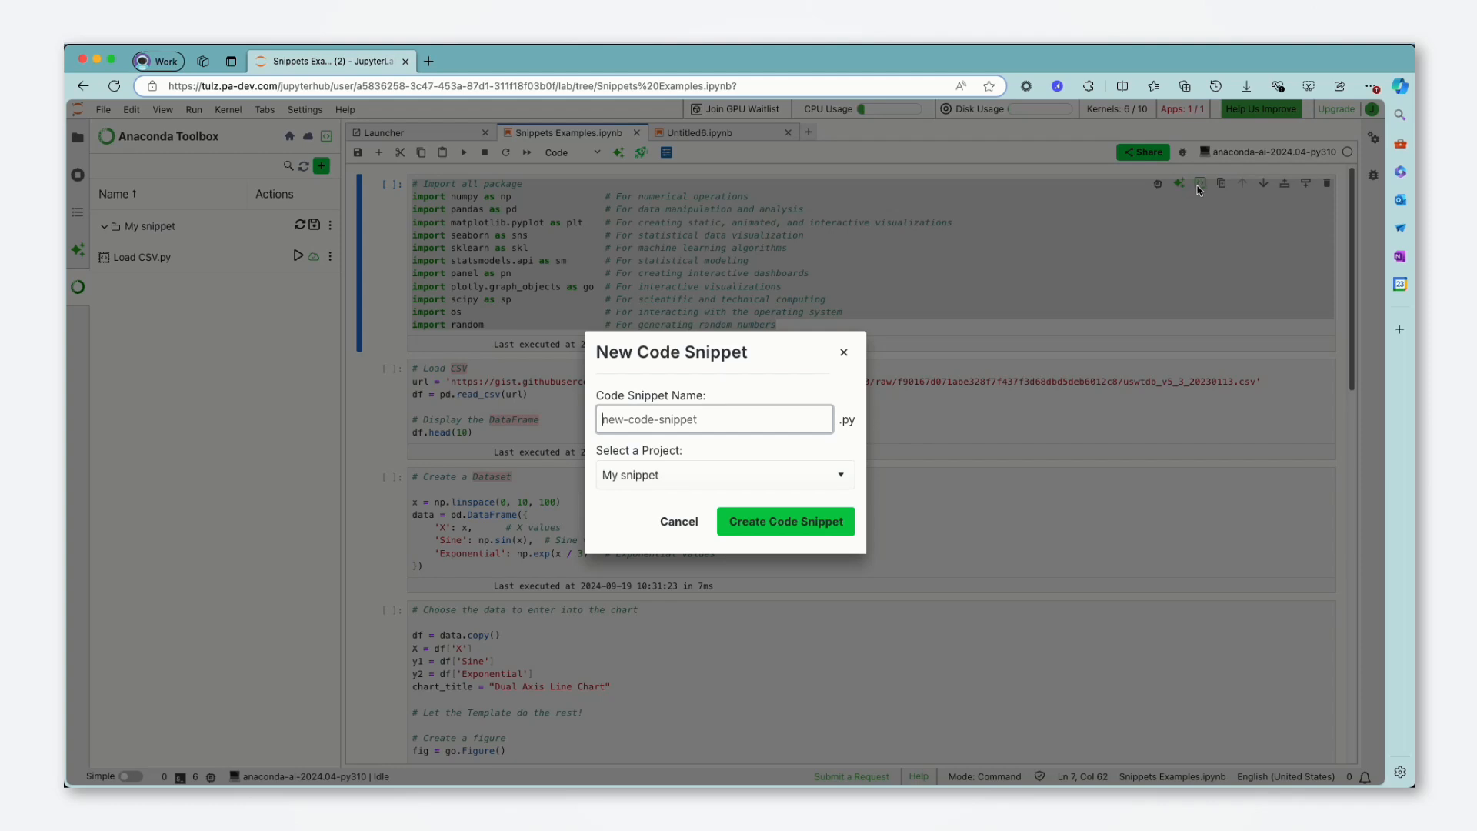
mouse_move(980, 254)
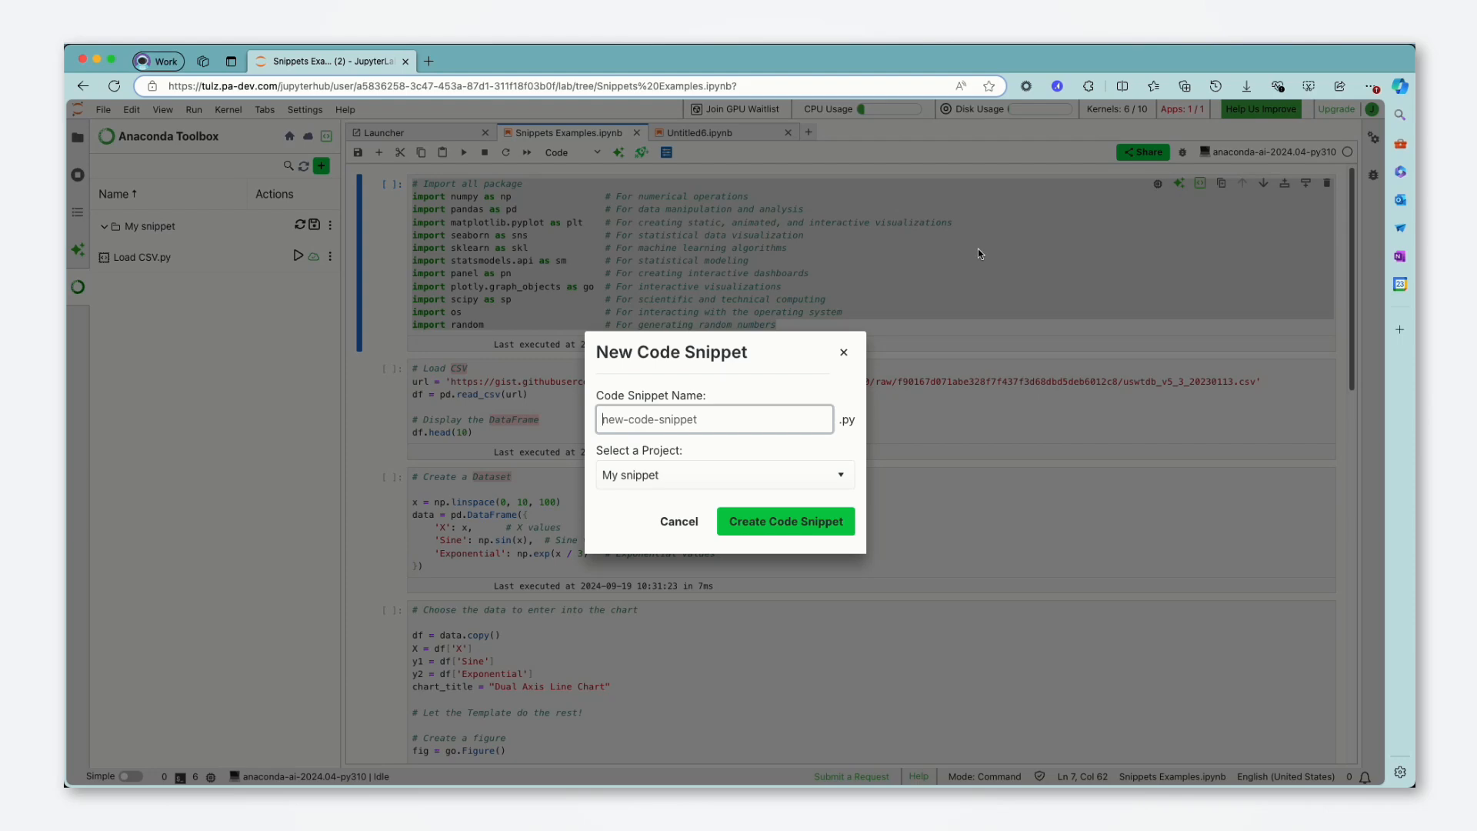
- Name the snippet 'Data Science Imports' and store it in the My snippet project
type("Data Science Imports")
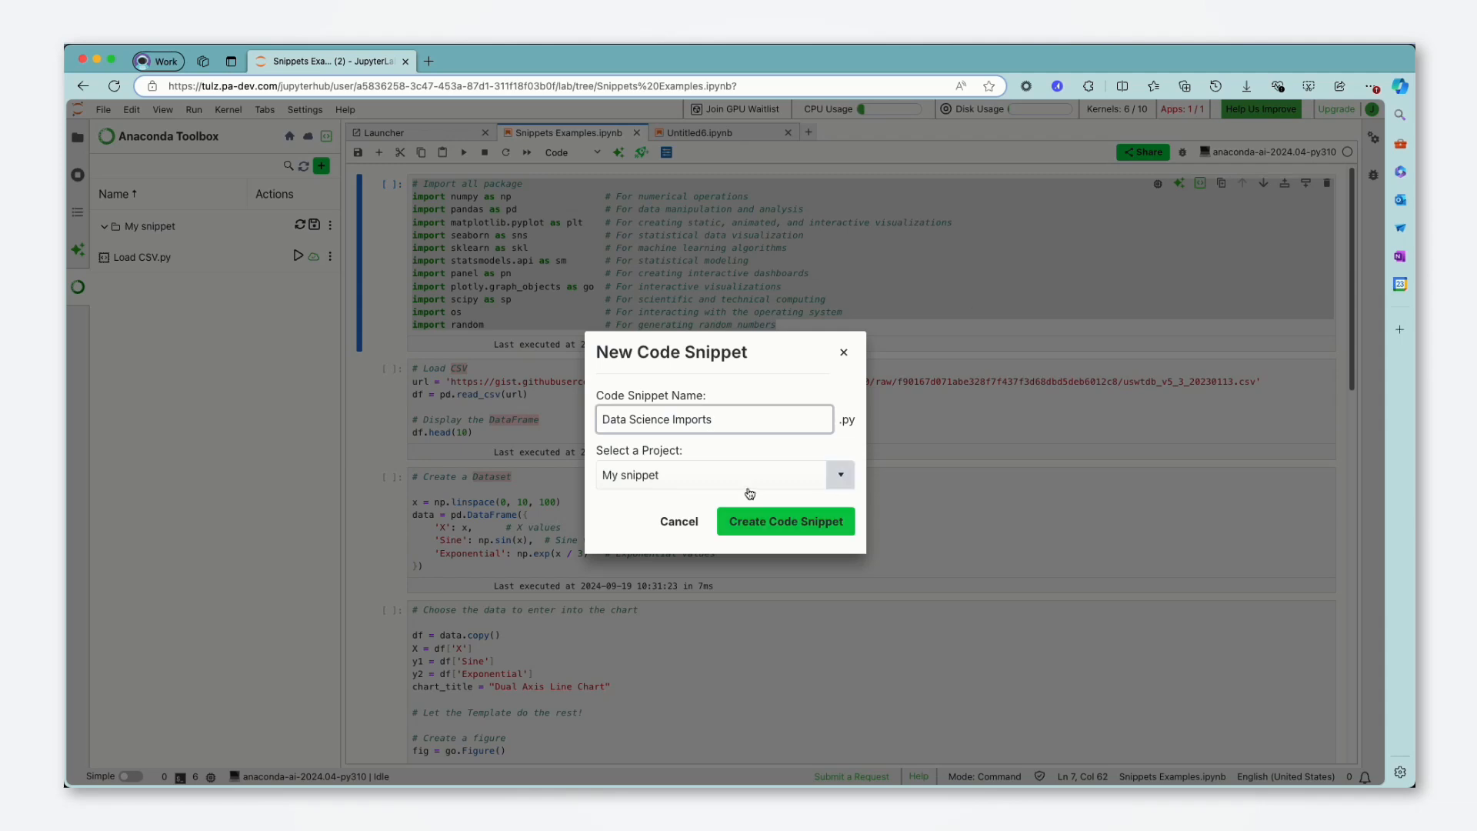
left_click(837, 476)
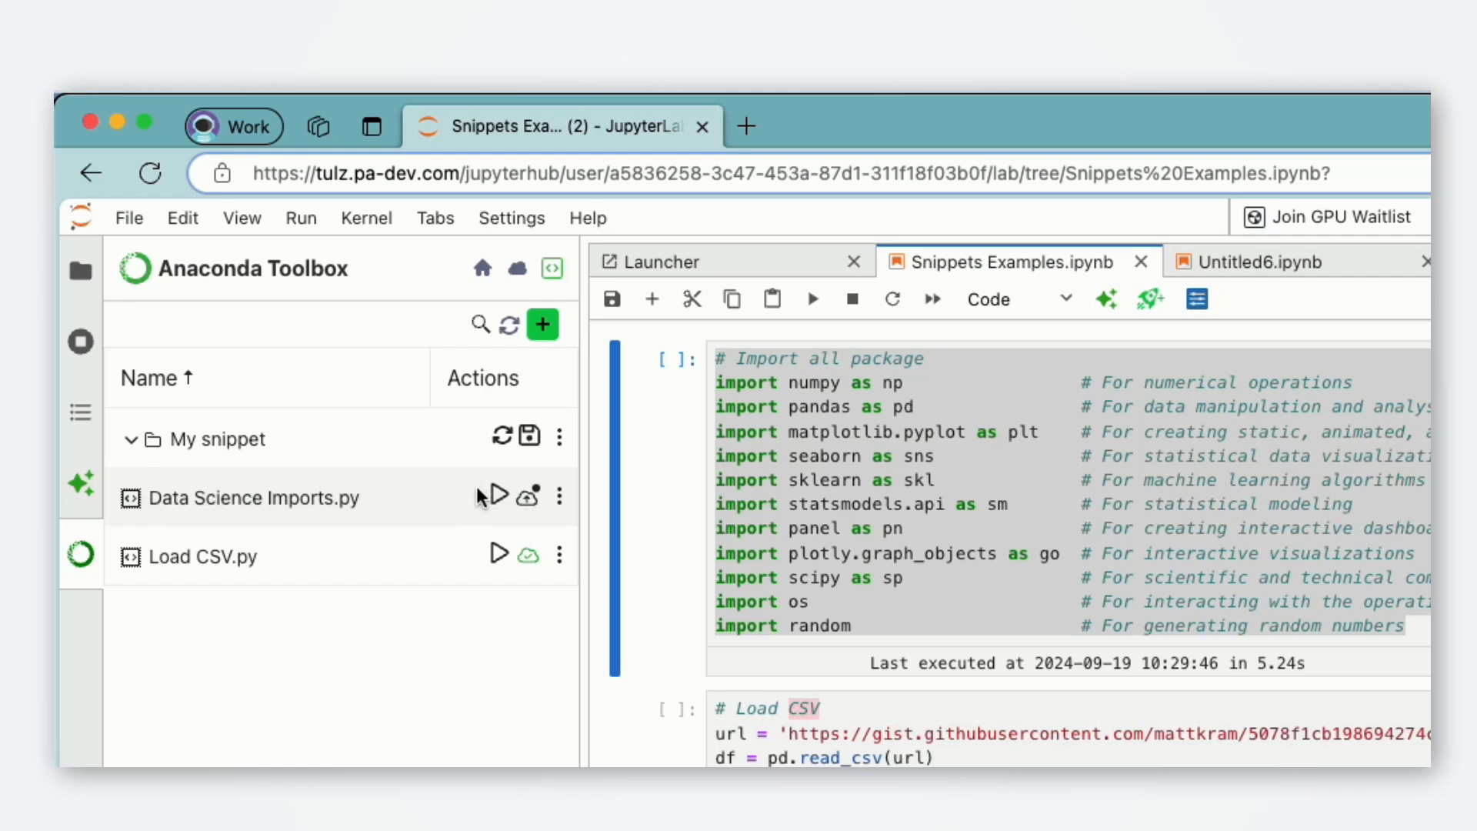
mouse_move(482, 502)
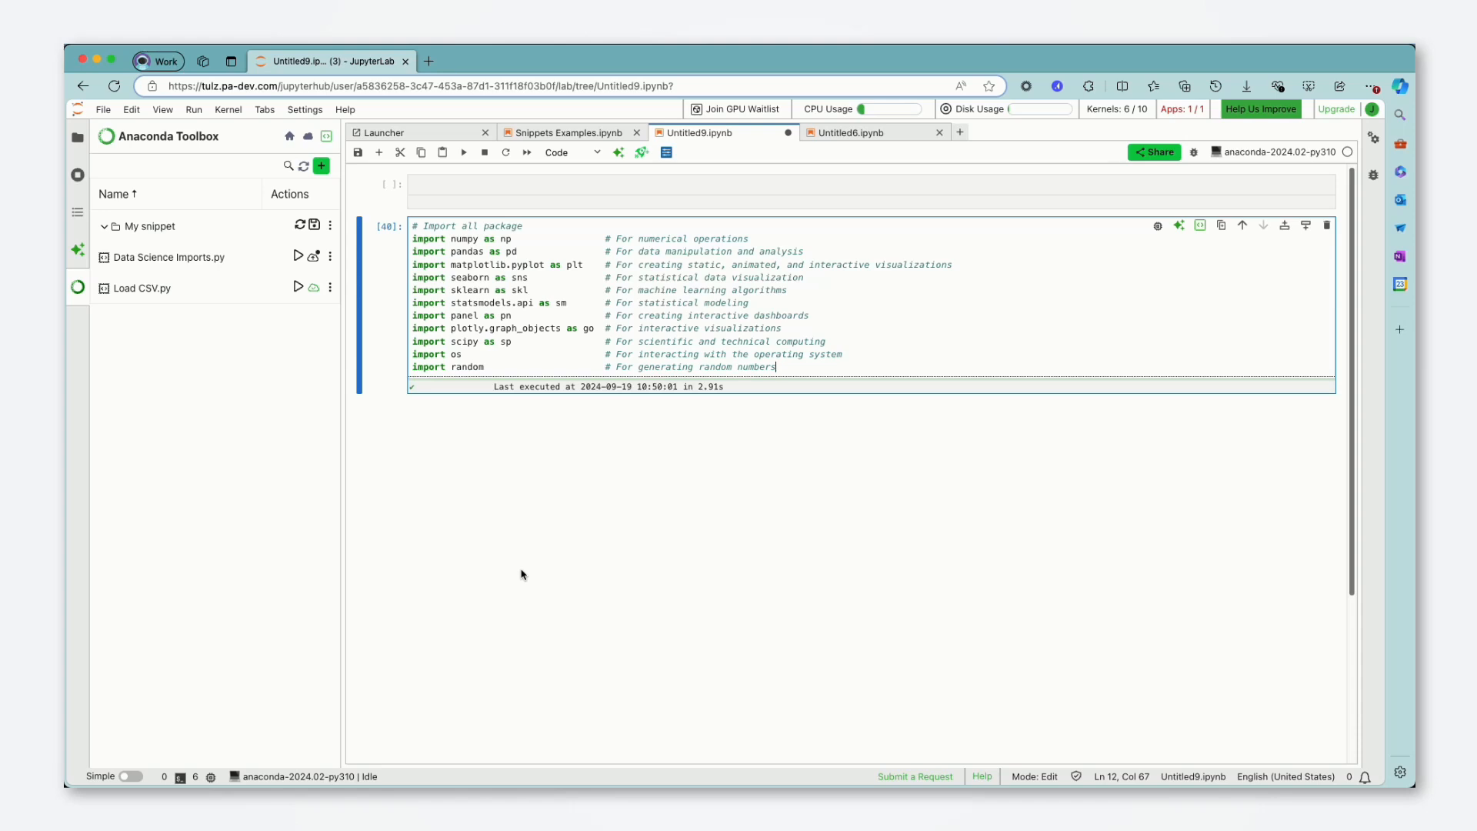
mouse_move(606, 507)
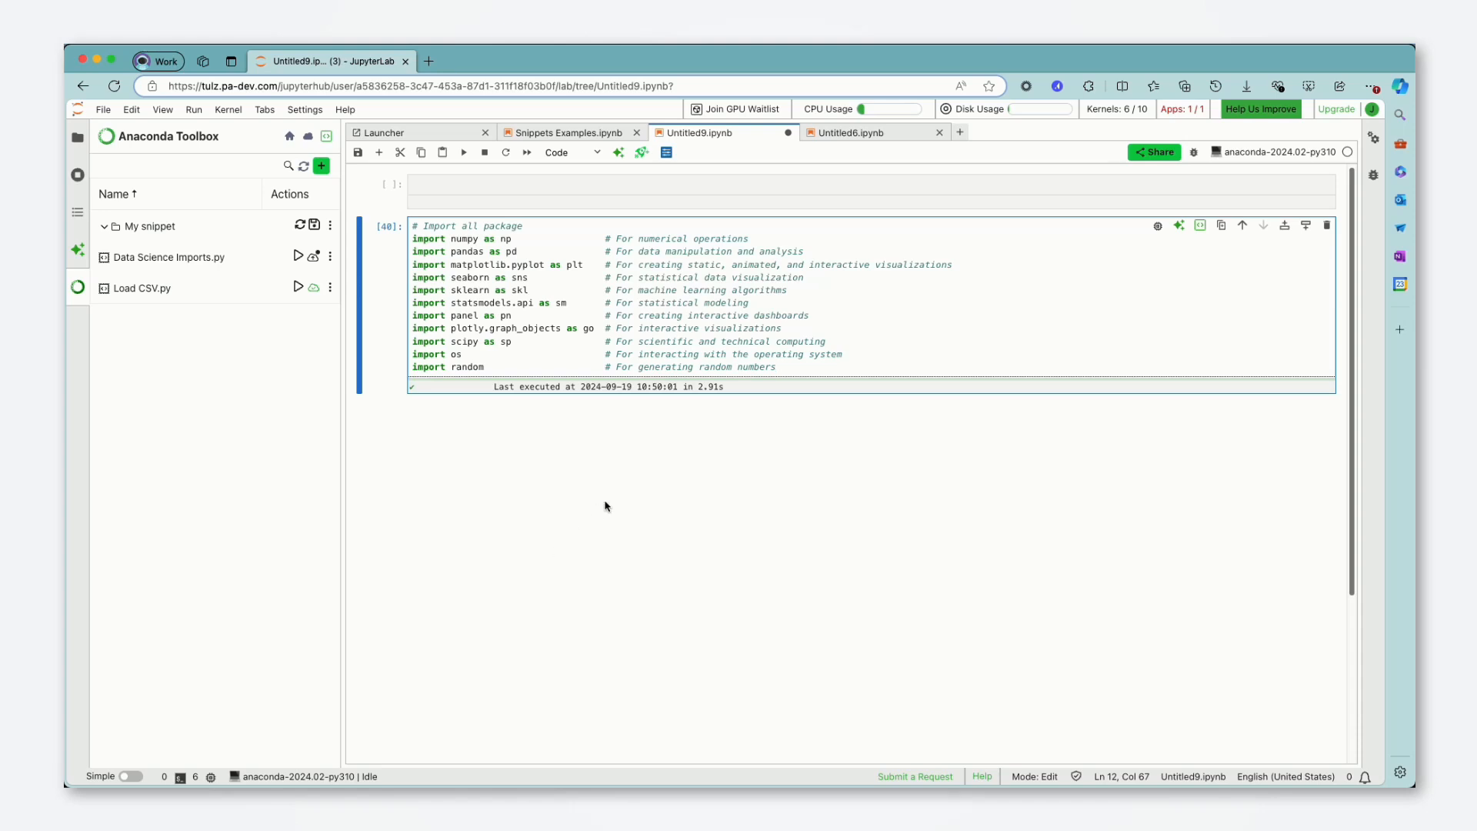
- Run the inserted Data Science Imports cell in Untitled9 and return to Snippets Examples
left_click(774, 366)
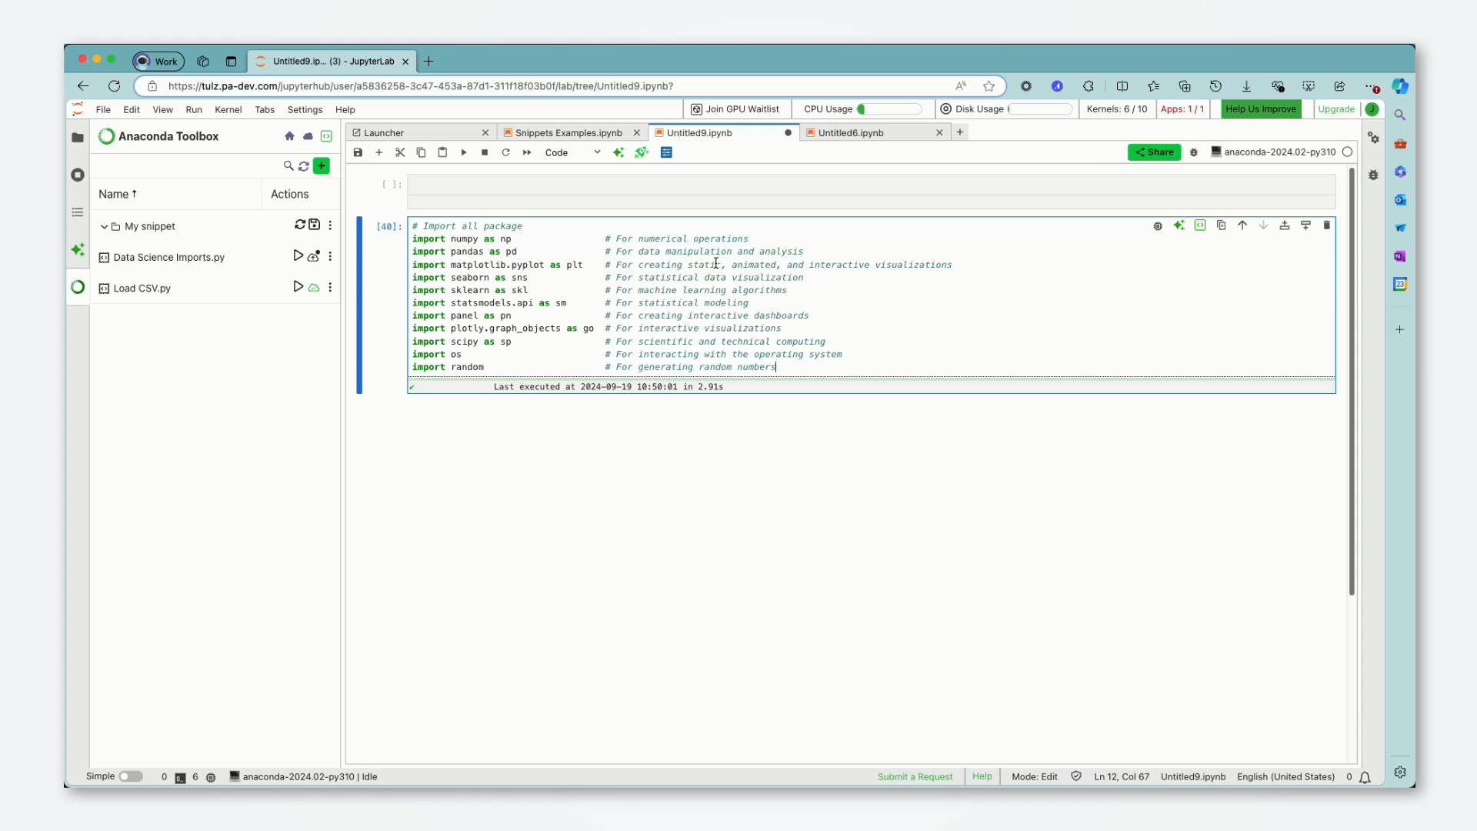
left_click(566, 132)
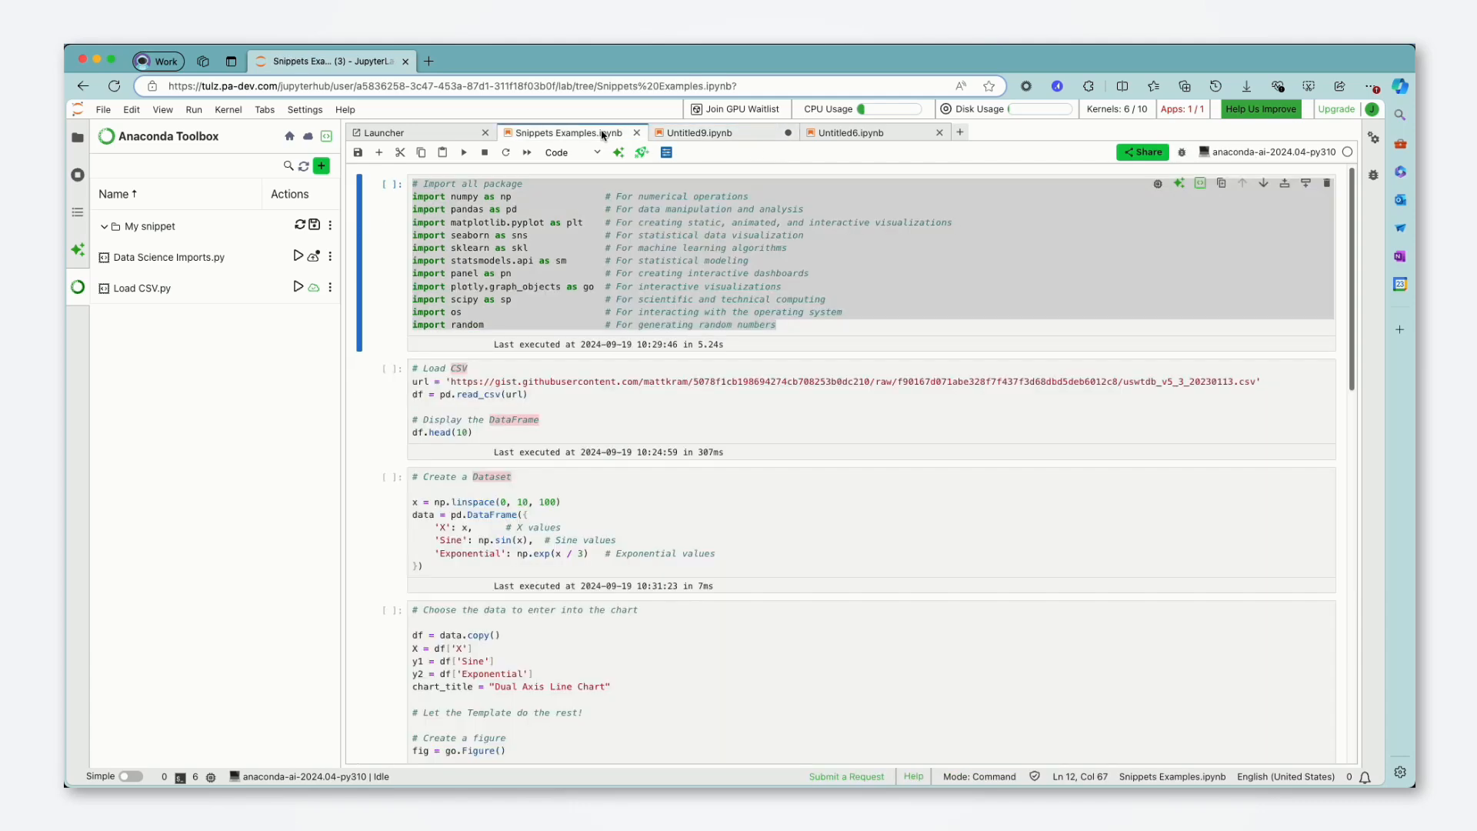
- Run the imports cell and the Load CSV cell, revealing the 10-row DataFrame output
left_click(570, 367)
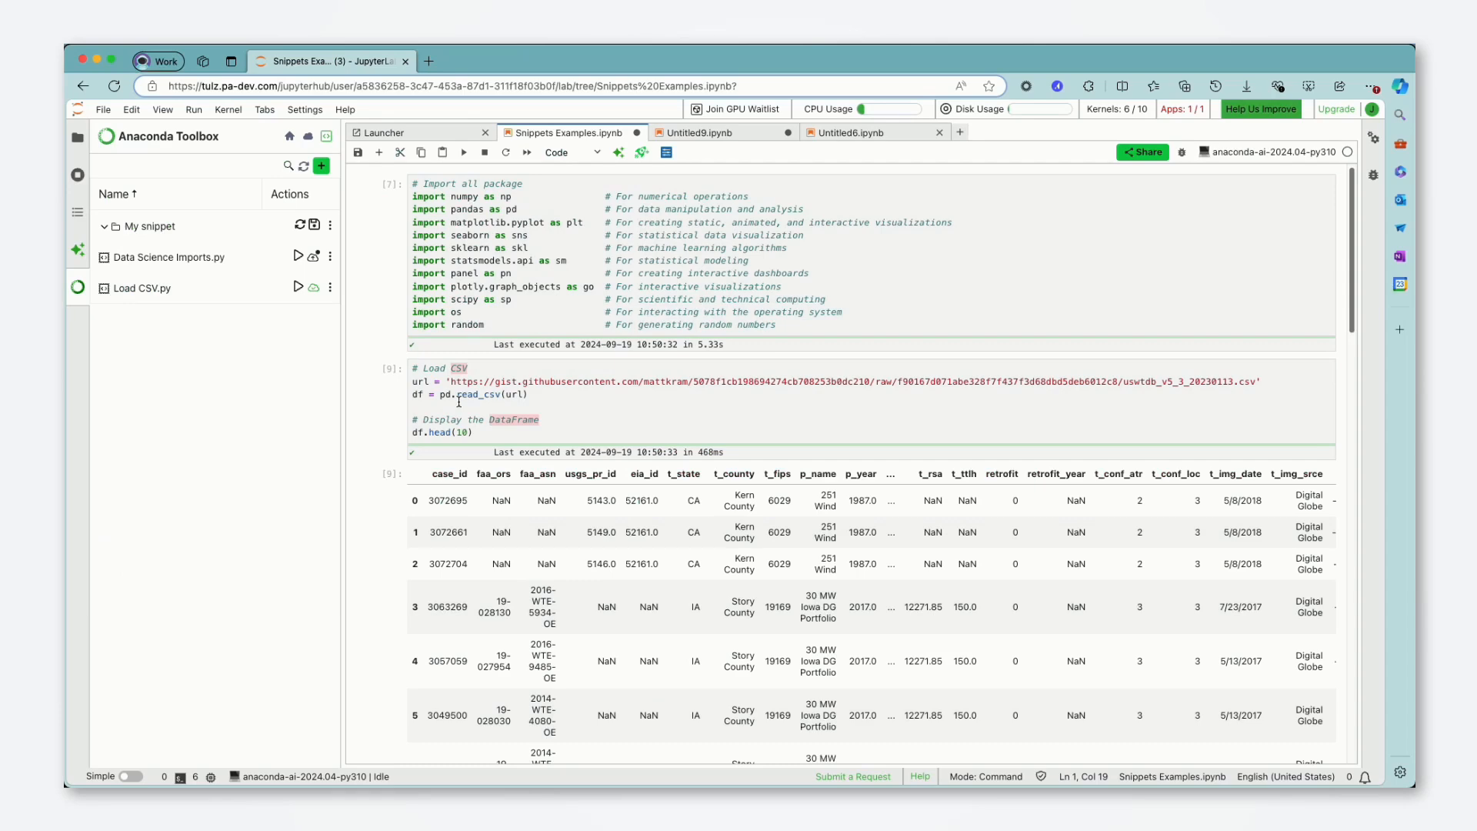
left_click(451, 380)
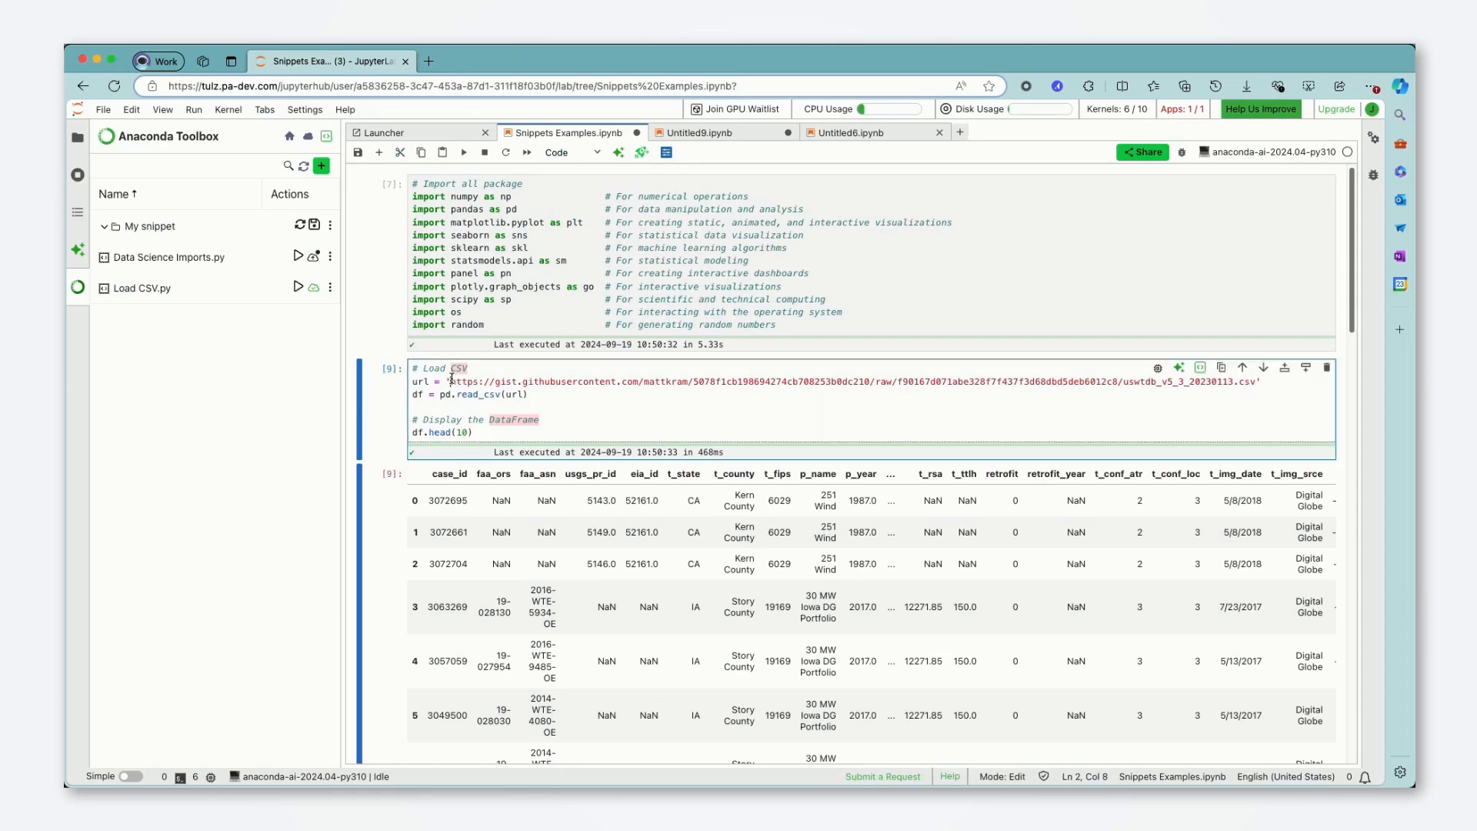
scroll("down", 3)
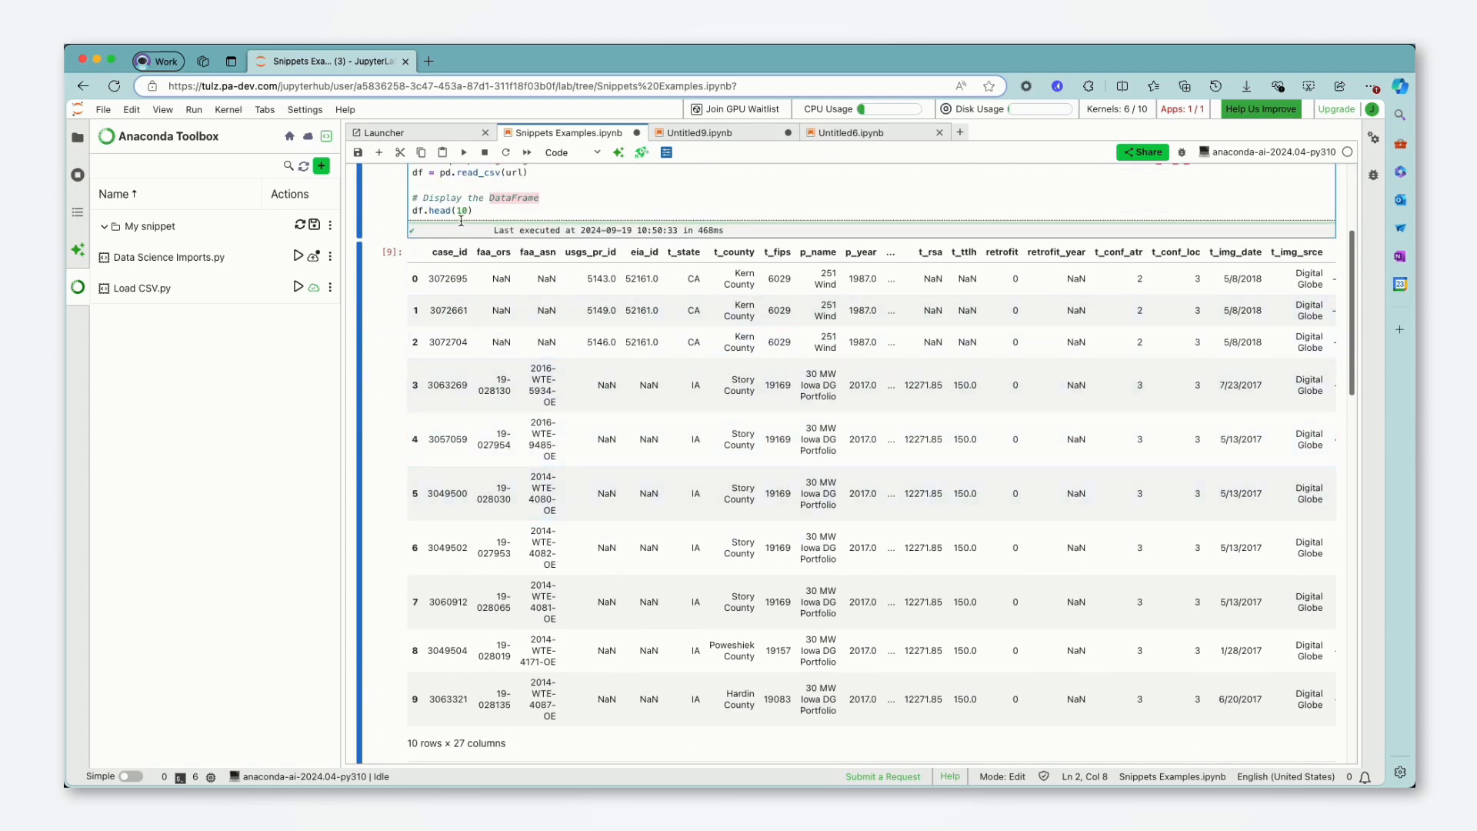
mouse_move(518, 360)
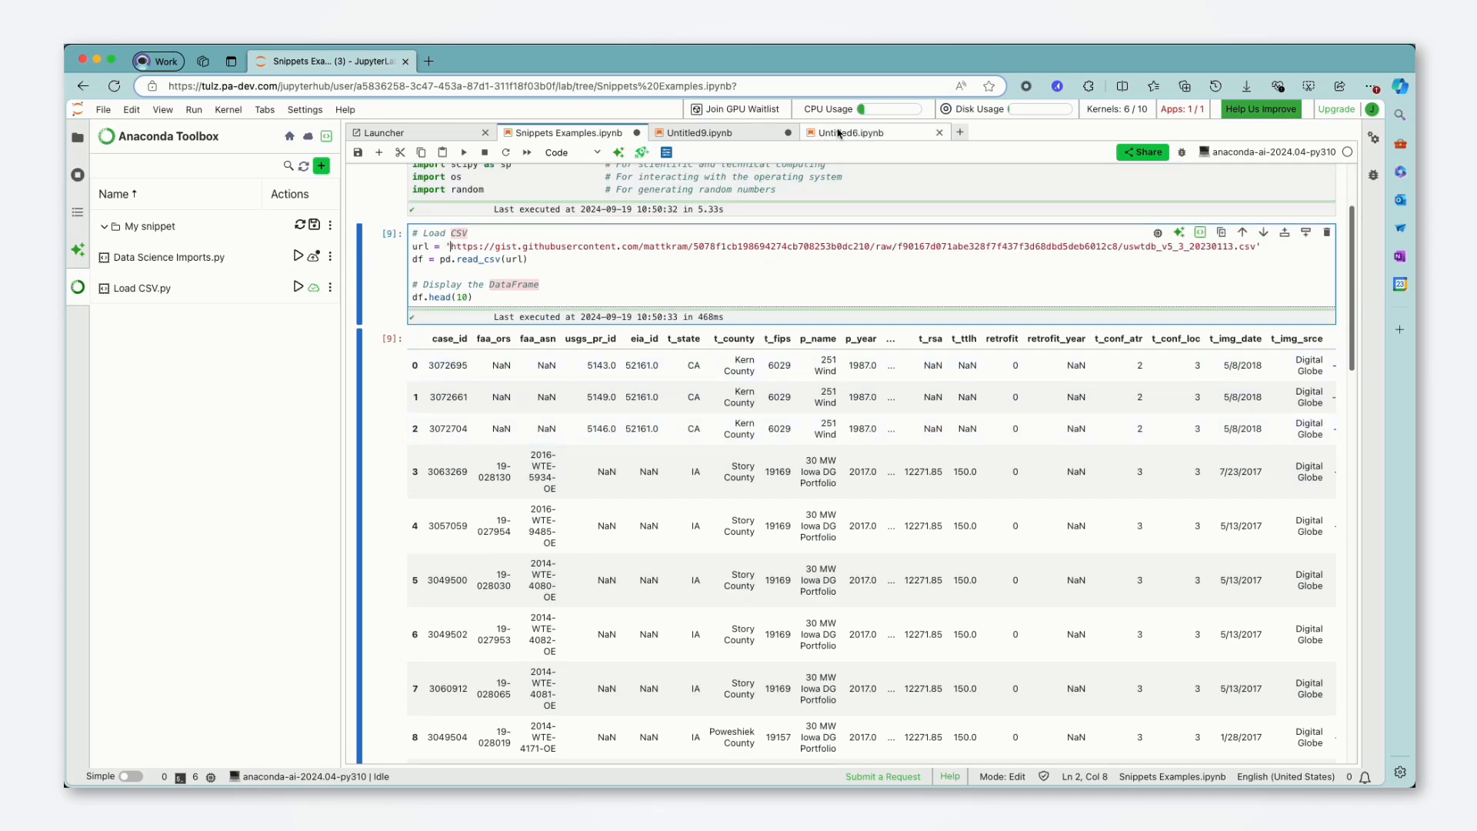
- Switch to the Untitled6 notebook and scroll to the plotted Dual Axis Line Chart
left_click(851, 133)
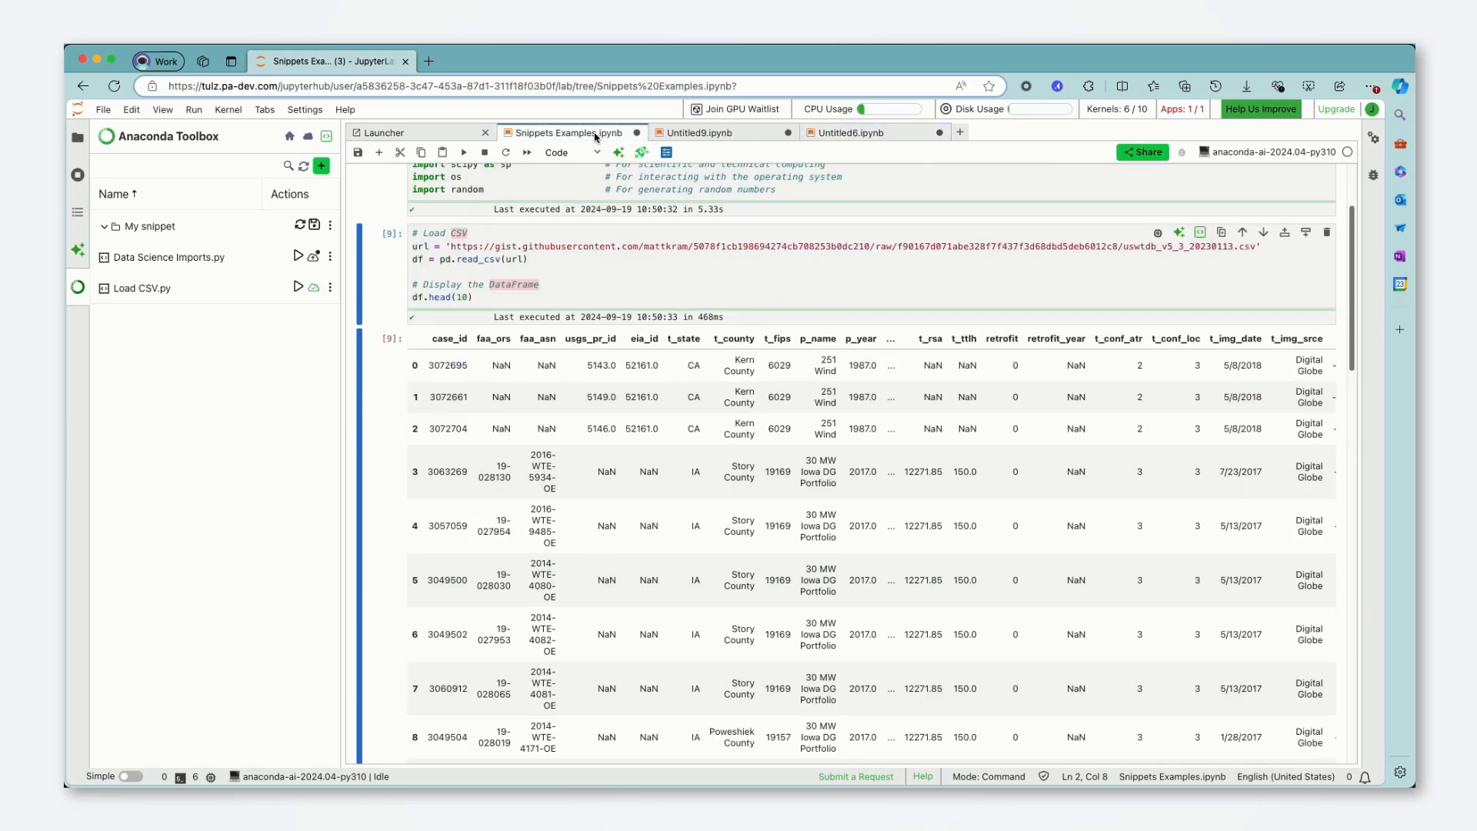
scroll("down", 3)
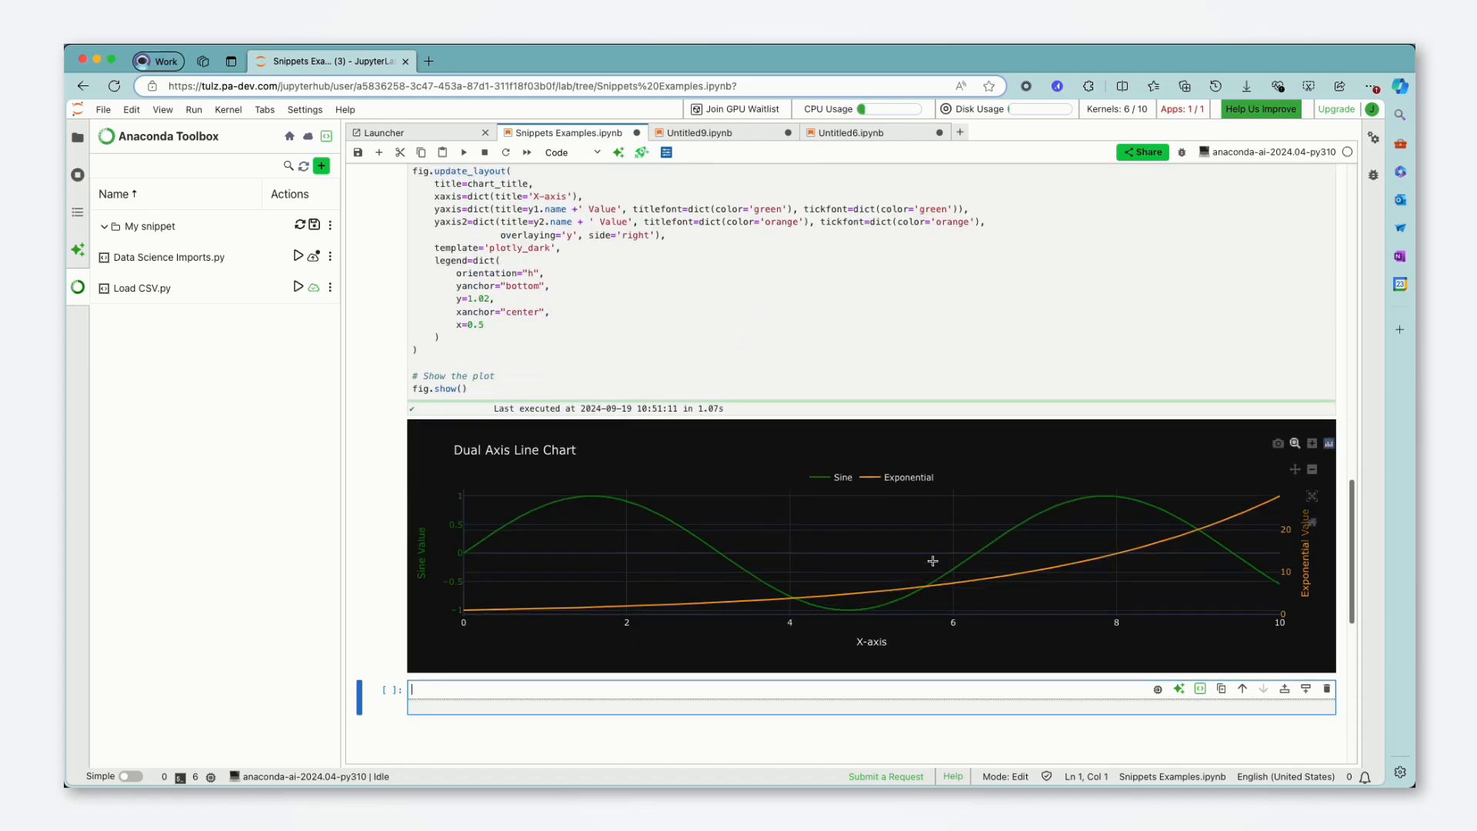
mouse_move(893, 490)
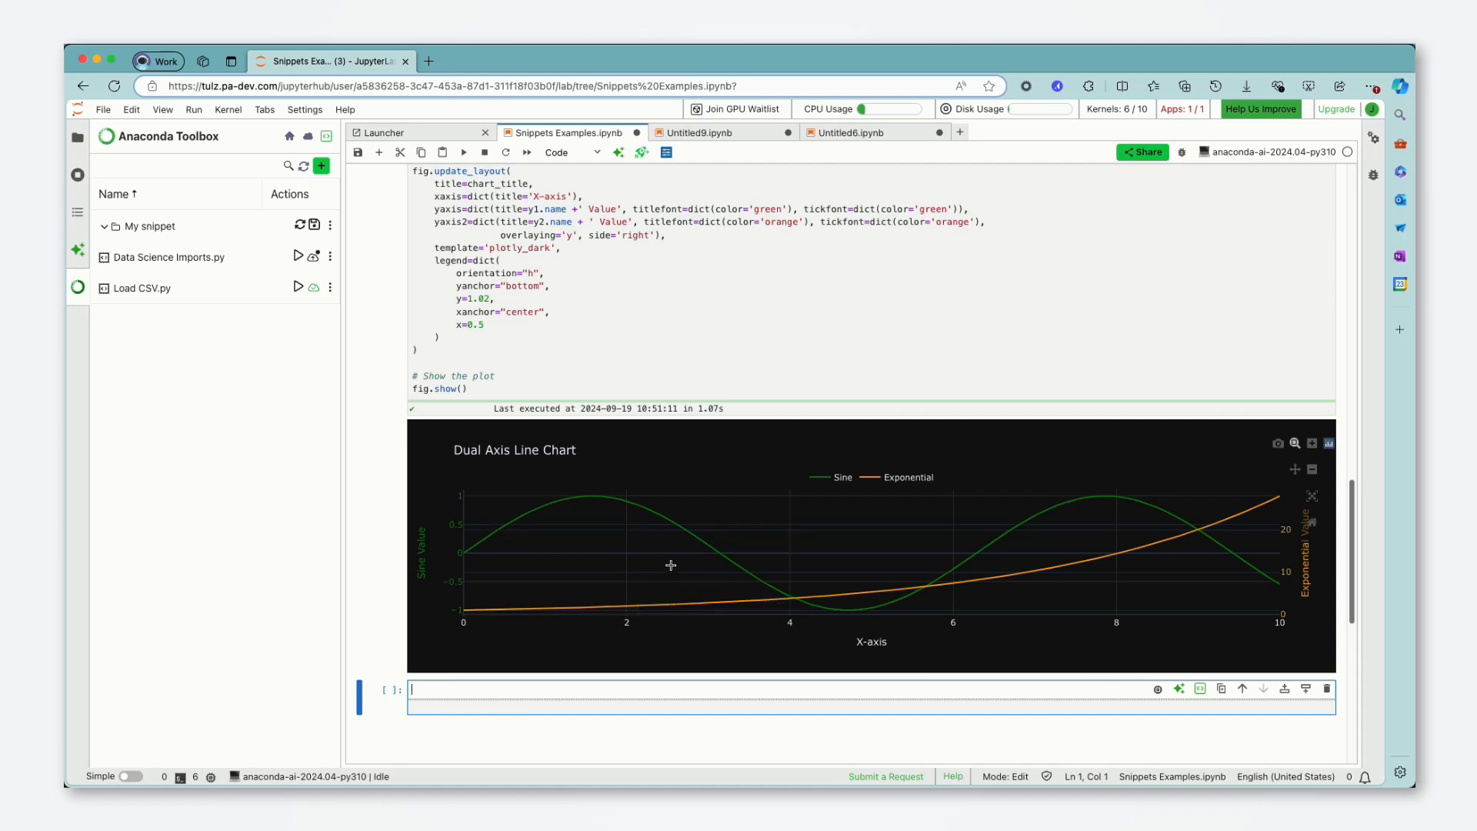
mouse_move(436, 549)
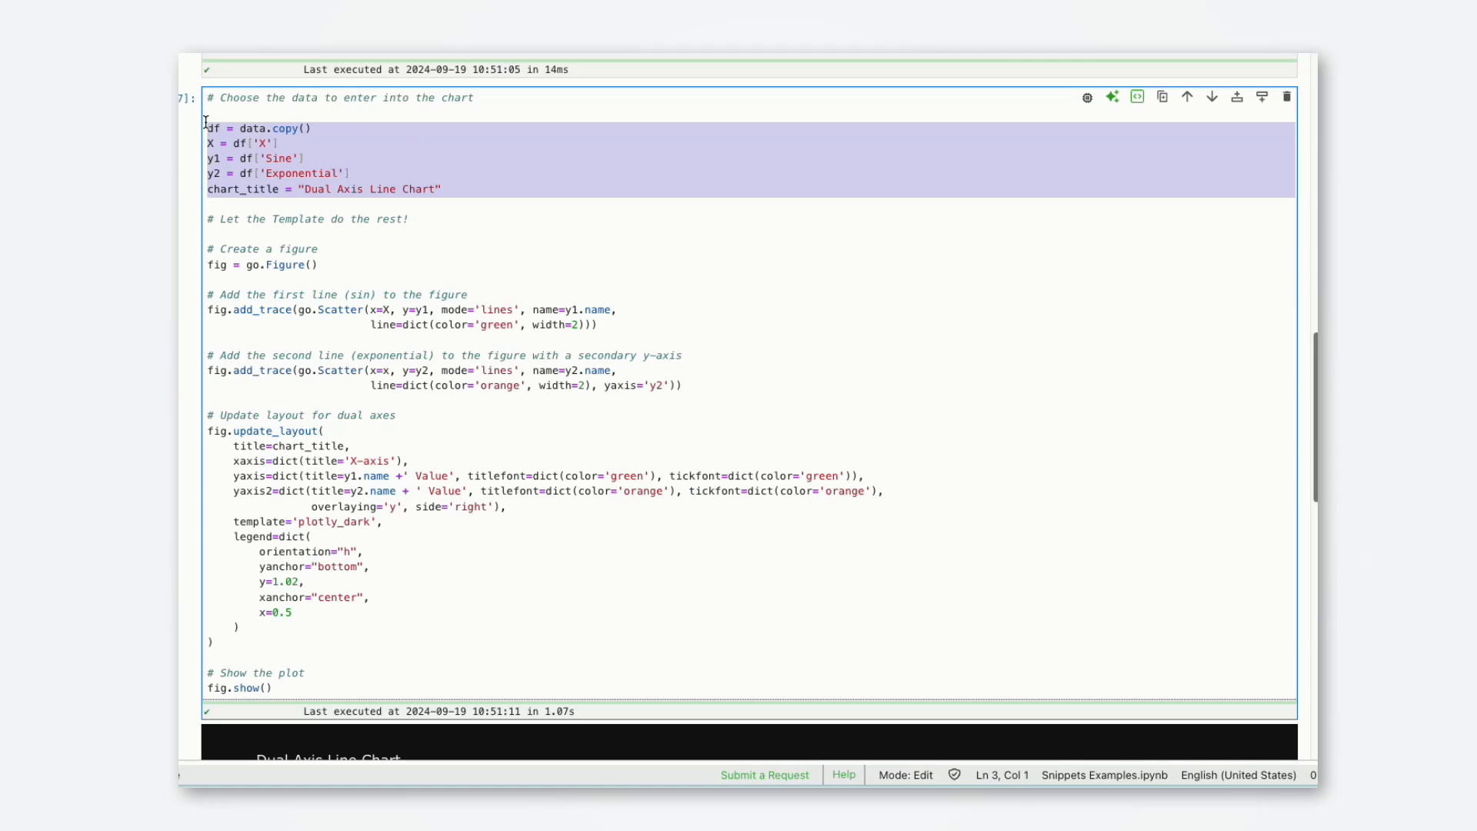
mouse_move(235, 183)
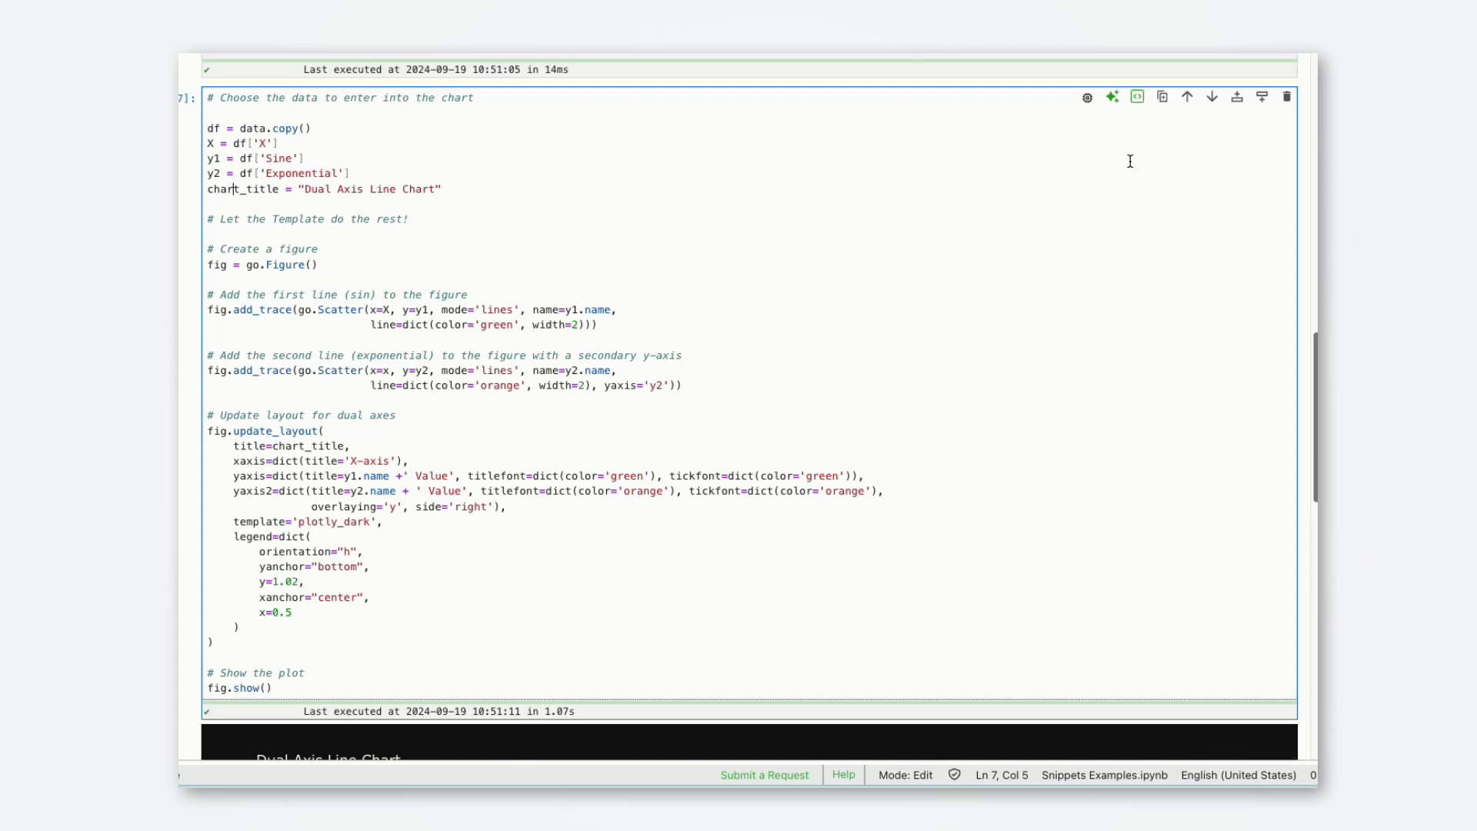
- Name the chart-cell snippet 'Dual Scale Plotly Chart'
type("D")
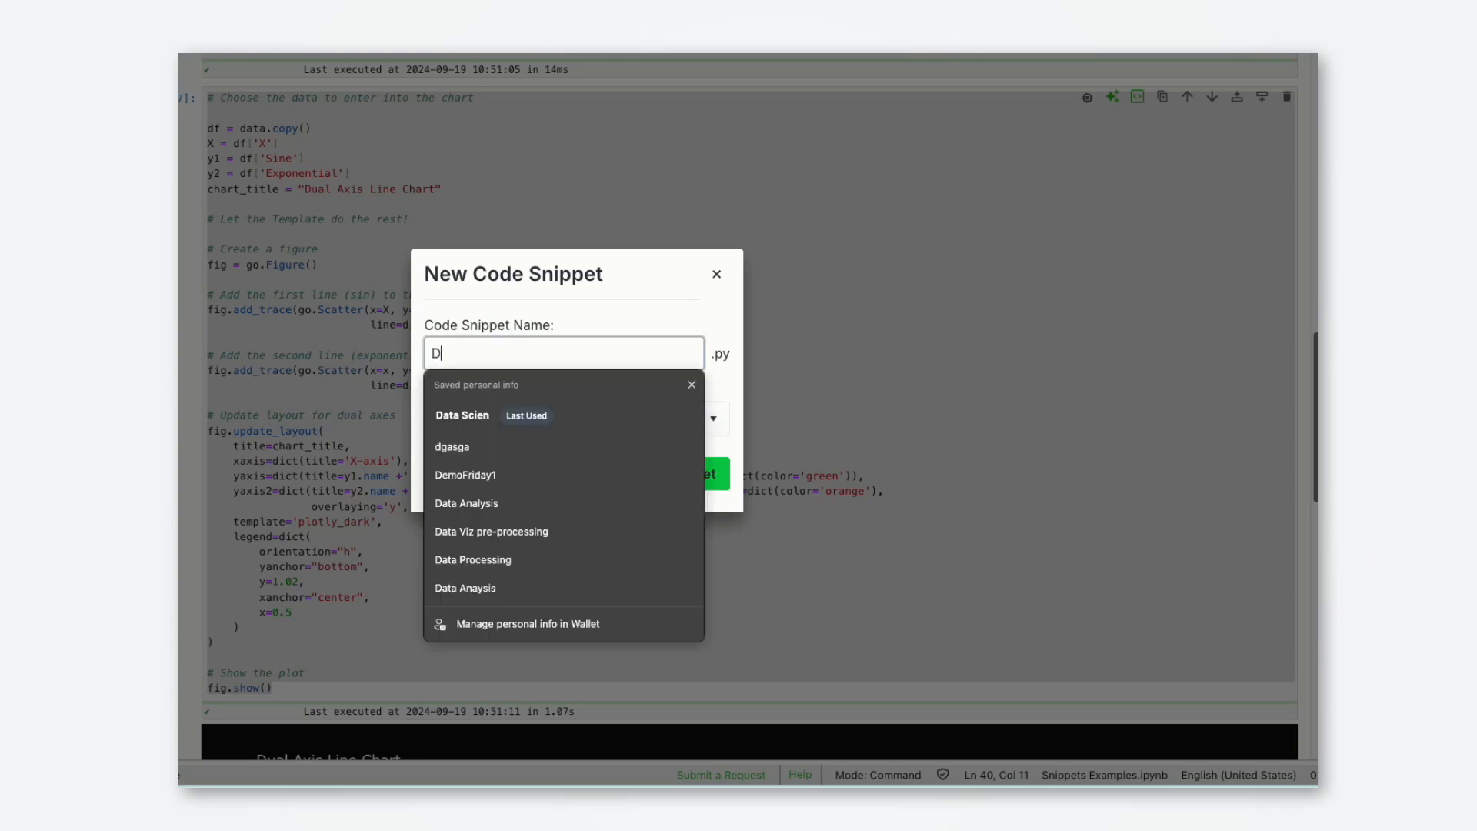
type("Dual Scale Plotly Chart")
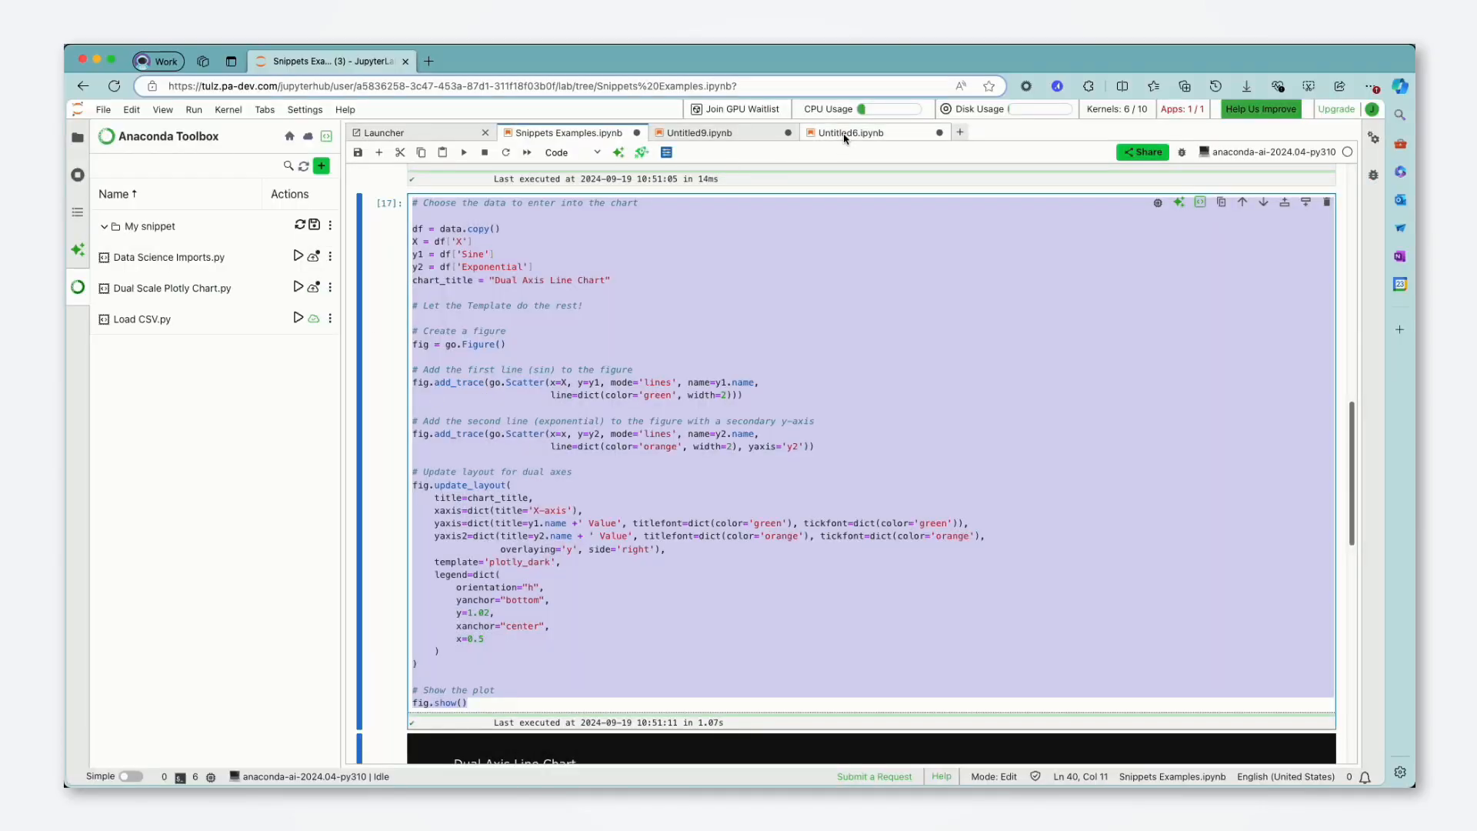
left_click(850, 133)
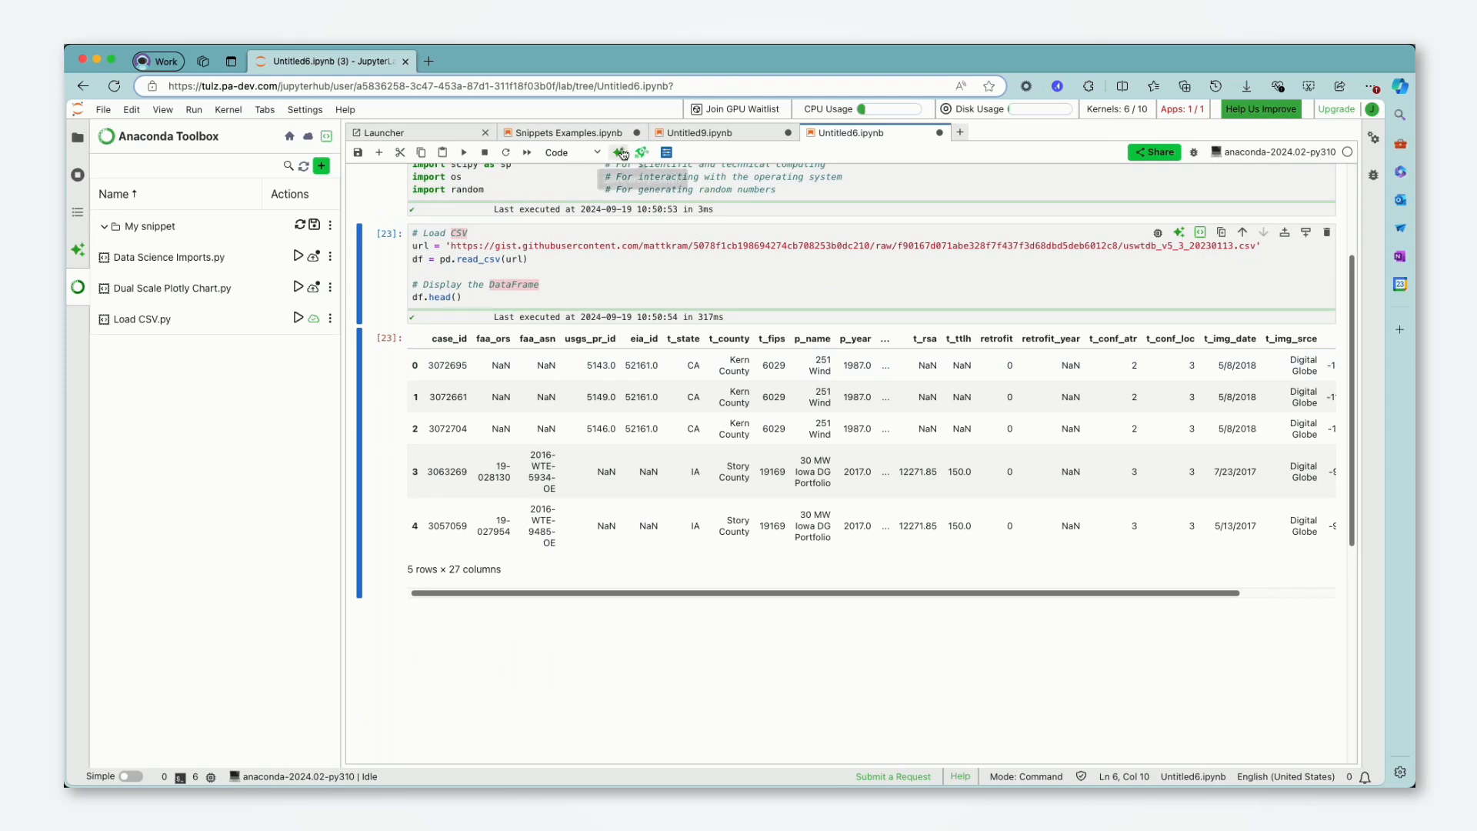
left_click(564, 132)
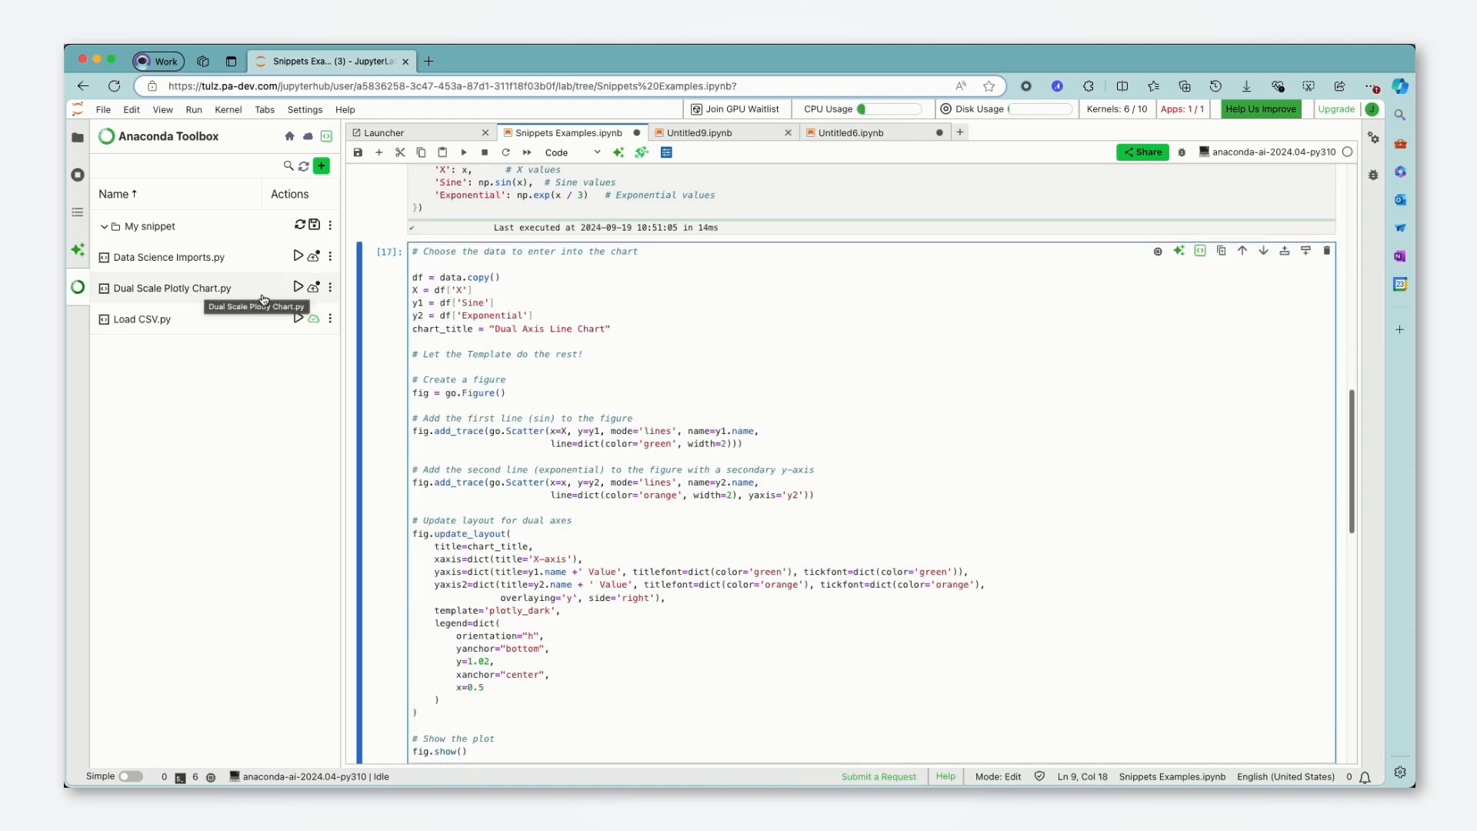
left_click(464, 152)
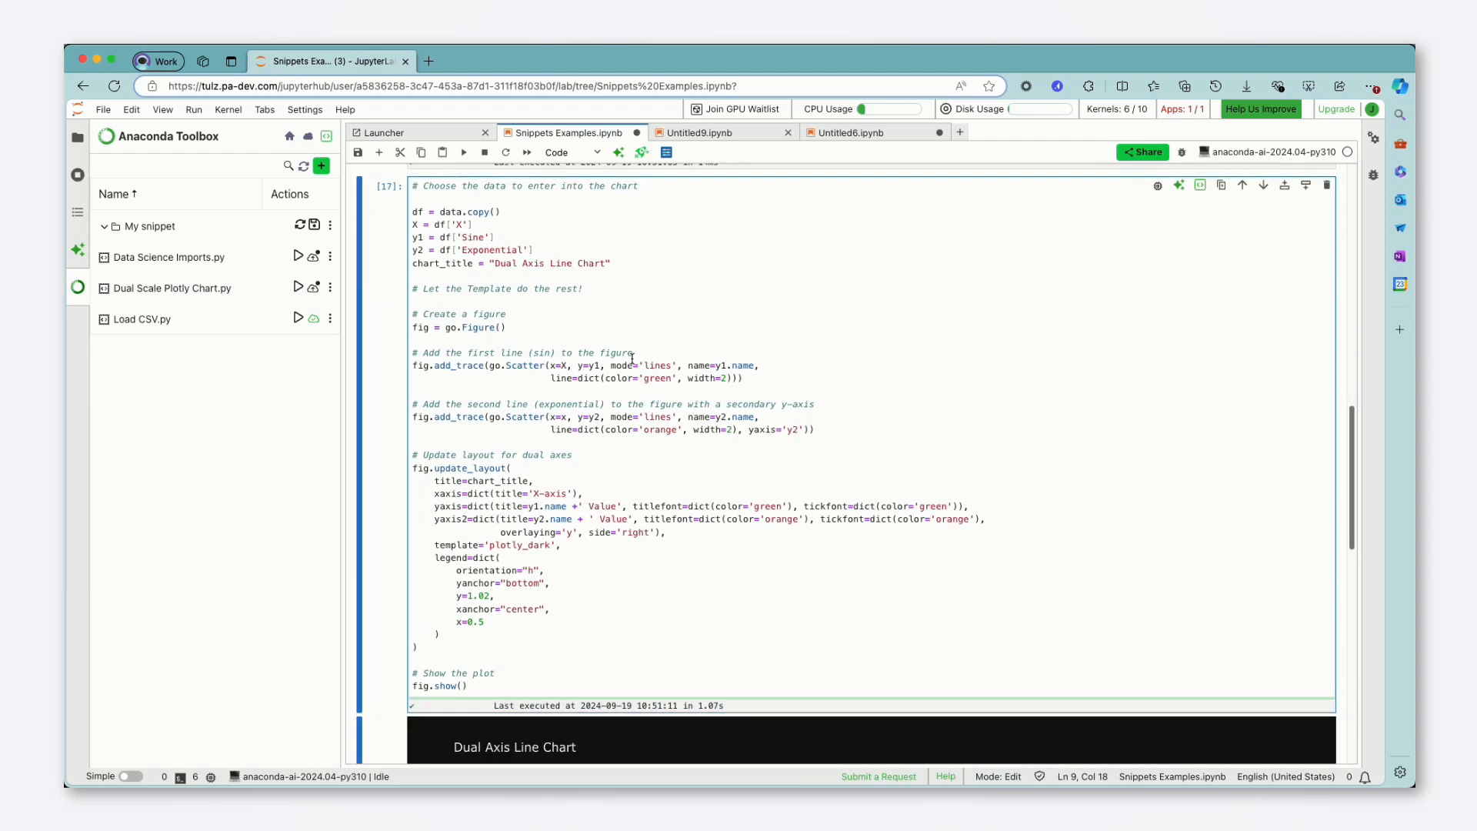
scroll("down", 3)
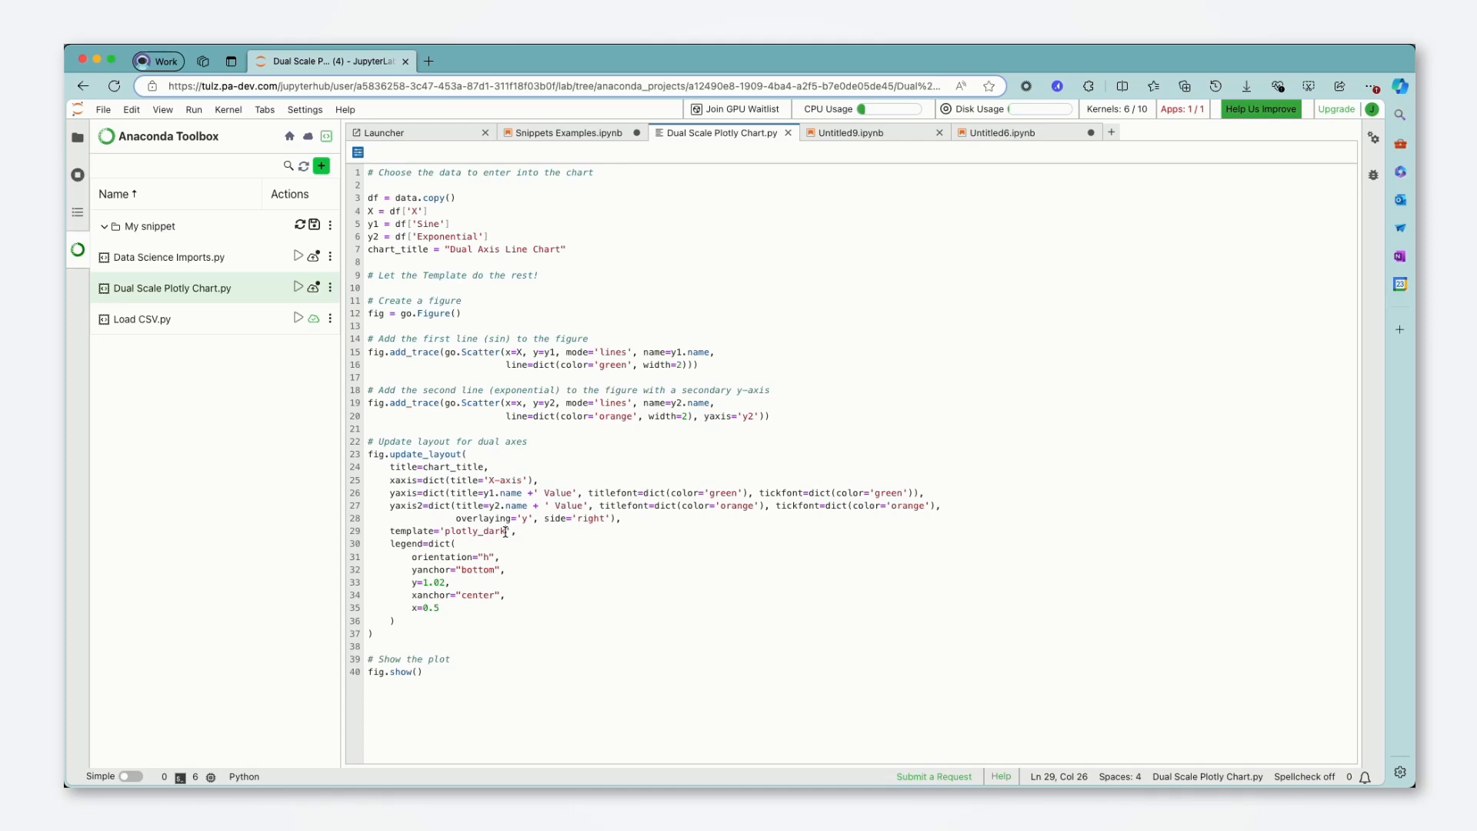
- Replace the template with plotly_white and save the snippet with Cmd+S
type("plotly_white")
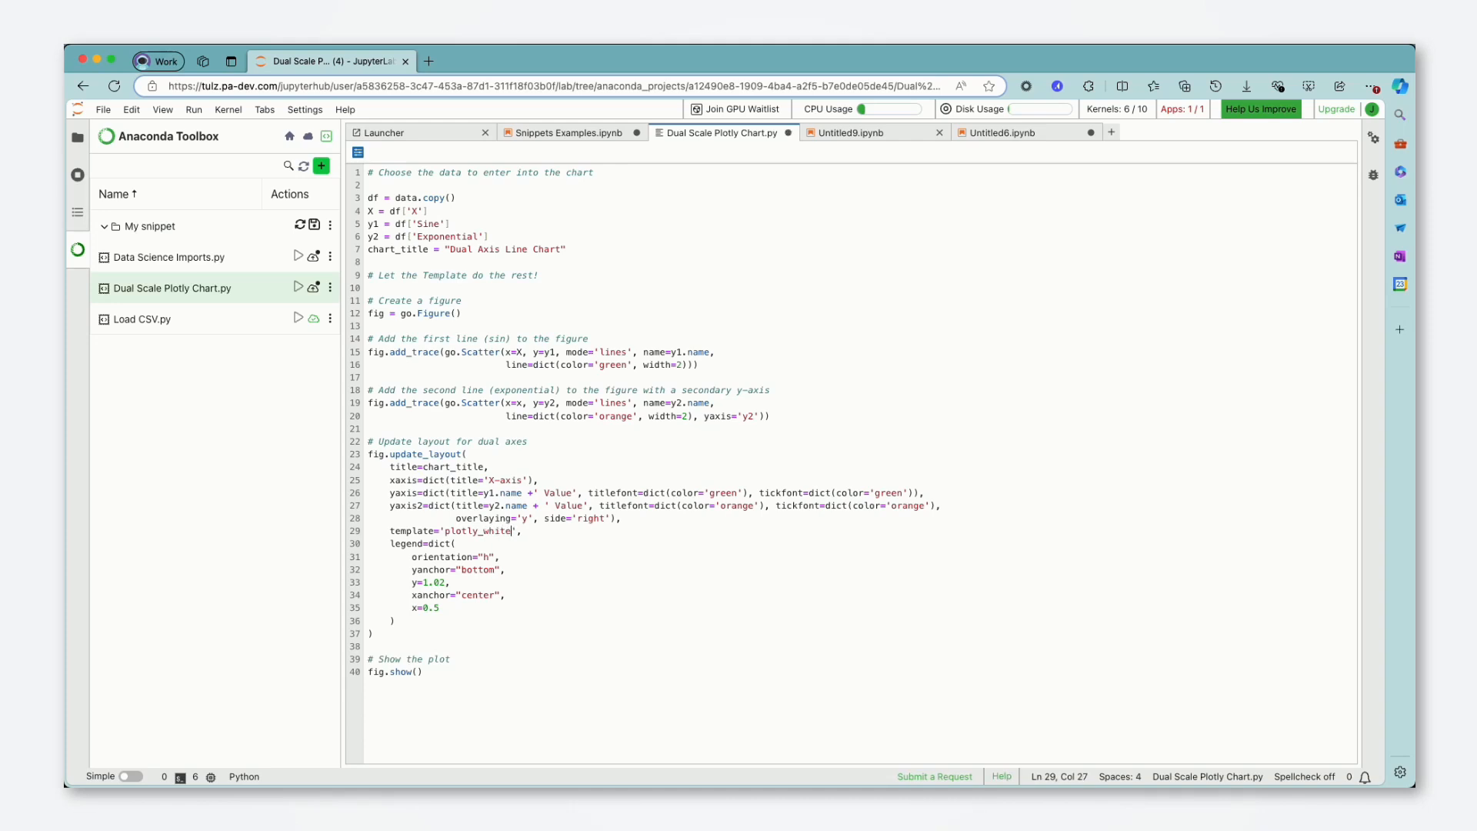
key("cmd+s")
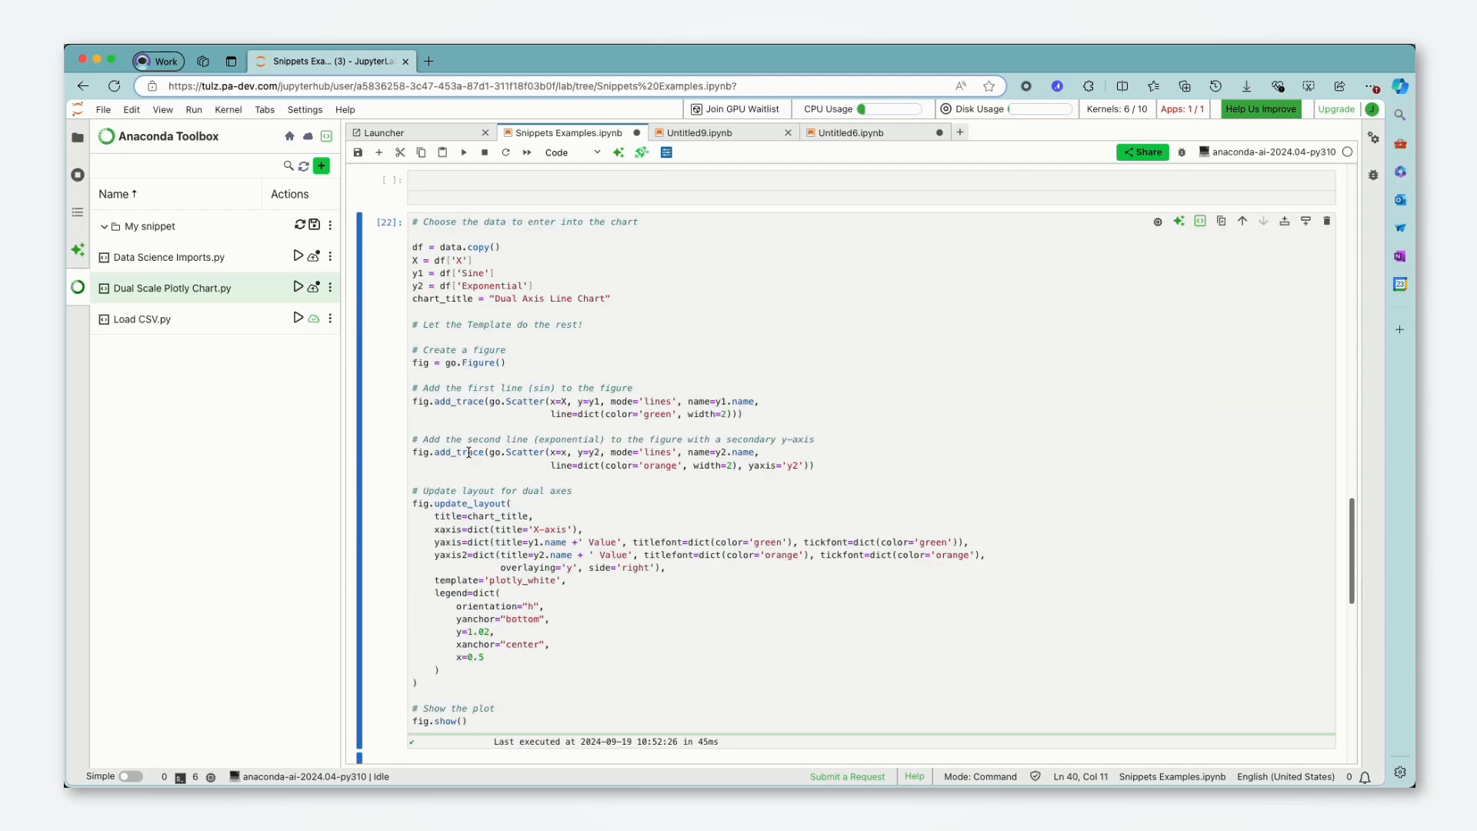
- Insert the updated Dual Scale Plotly Chart snippet into Snippets Examples as a new cell
left_click(464, 153)
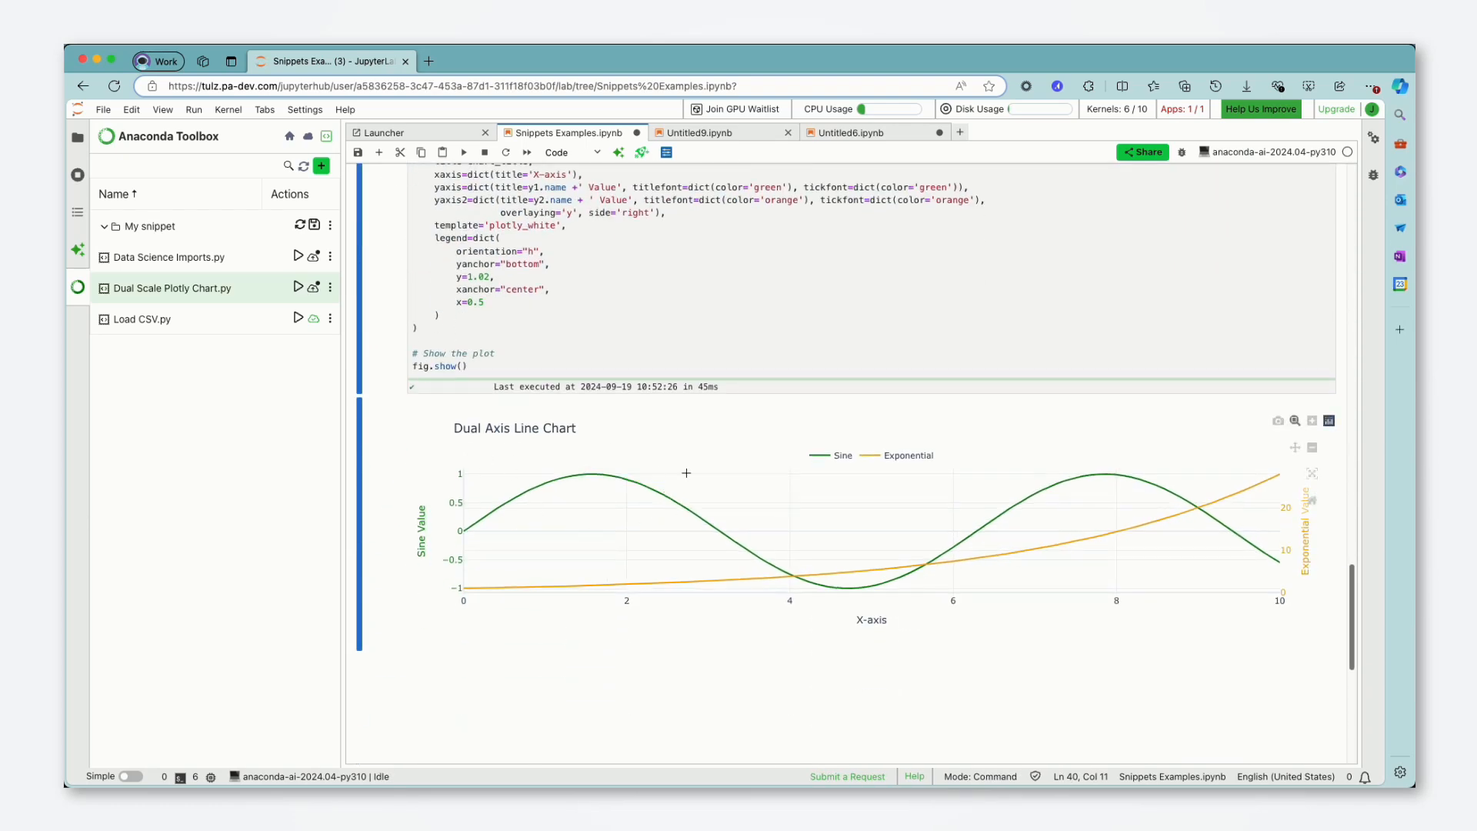